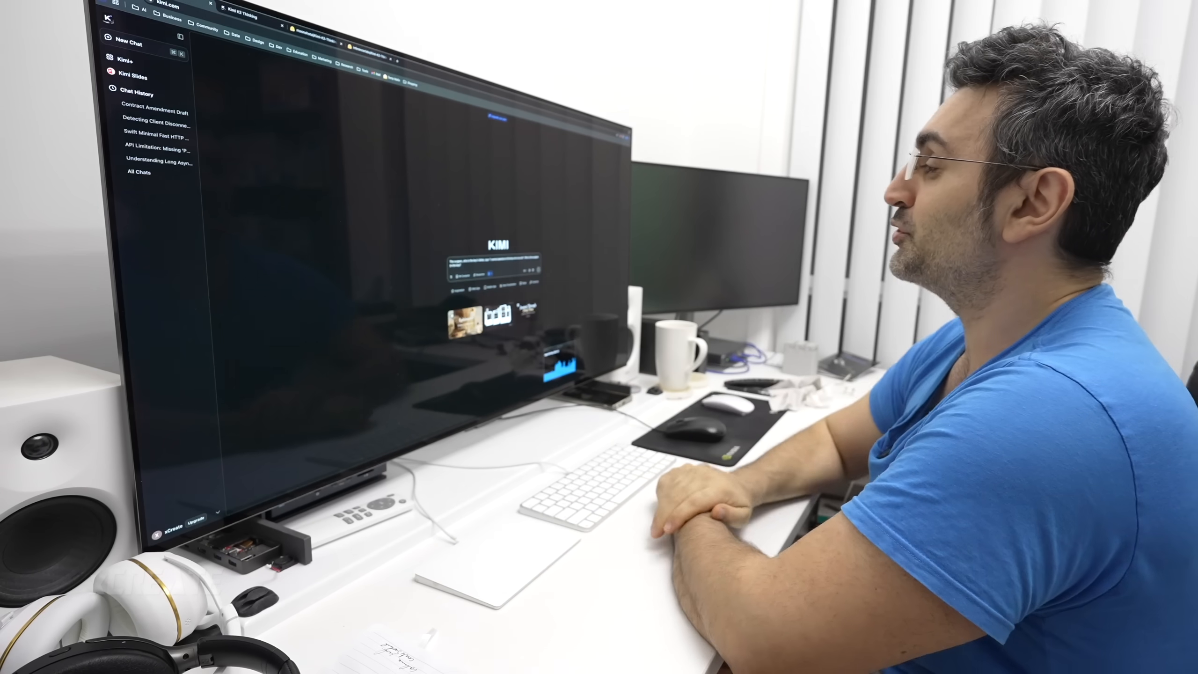
Send the surgeon-and-boy riddle prompt, starting a new untitled chat awaiting the reply.
{"action": "left_click", "coordinate": [127, 43]}
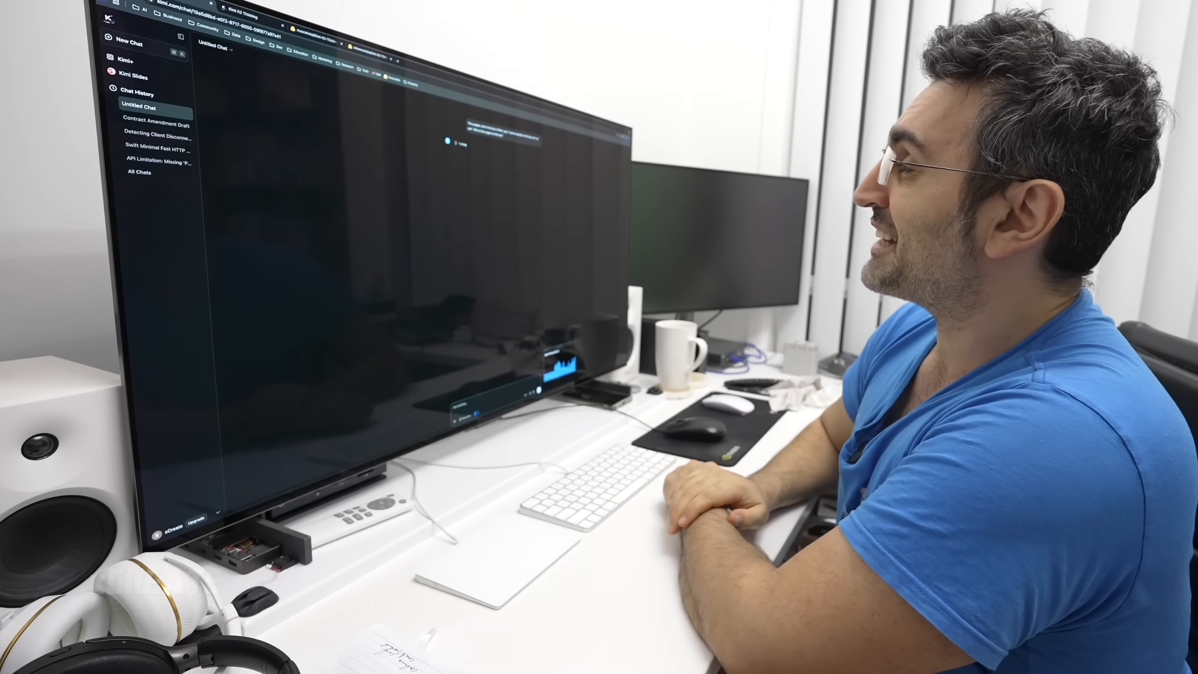